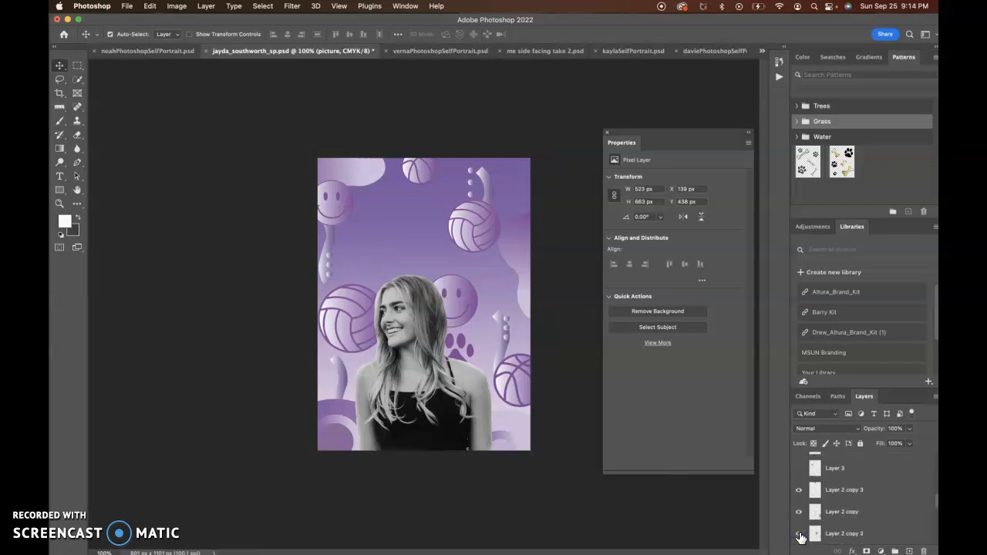
- Hide the purple volleyball and smiley background layers so only the cut-out portrait shows
{"action": "left_click", "coordinate": [798, 533]}
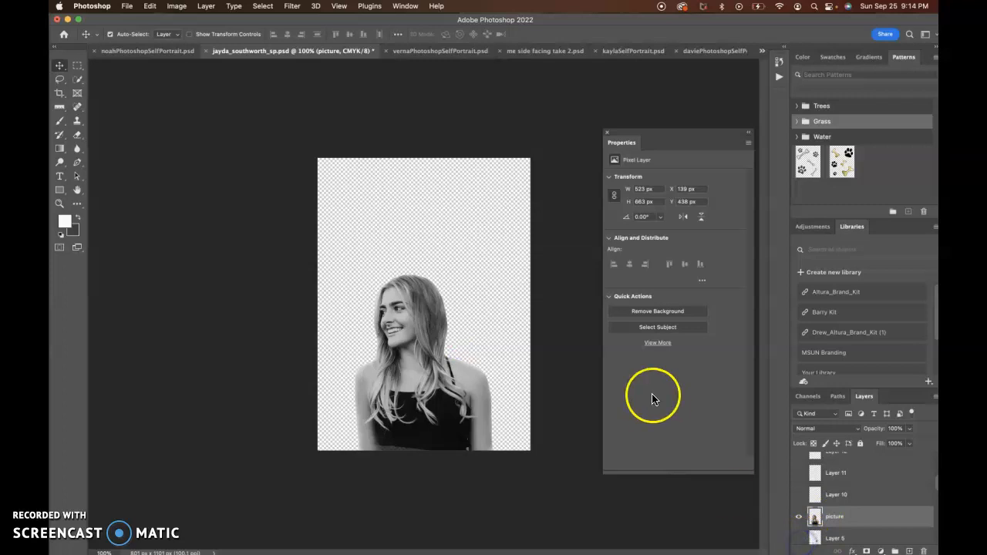
{"action": "mouse_move", "coordinate": [420, 385]}
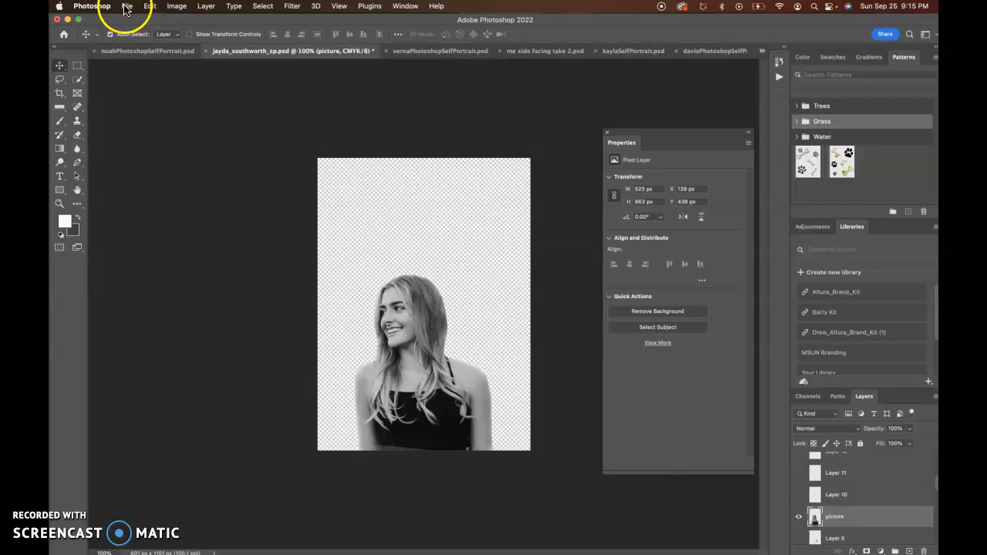
- Start Place Embedded and browse the Desktop file list for the image to add
{"action": "left_click", "coordinate": [127, 6]}
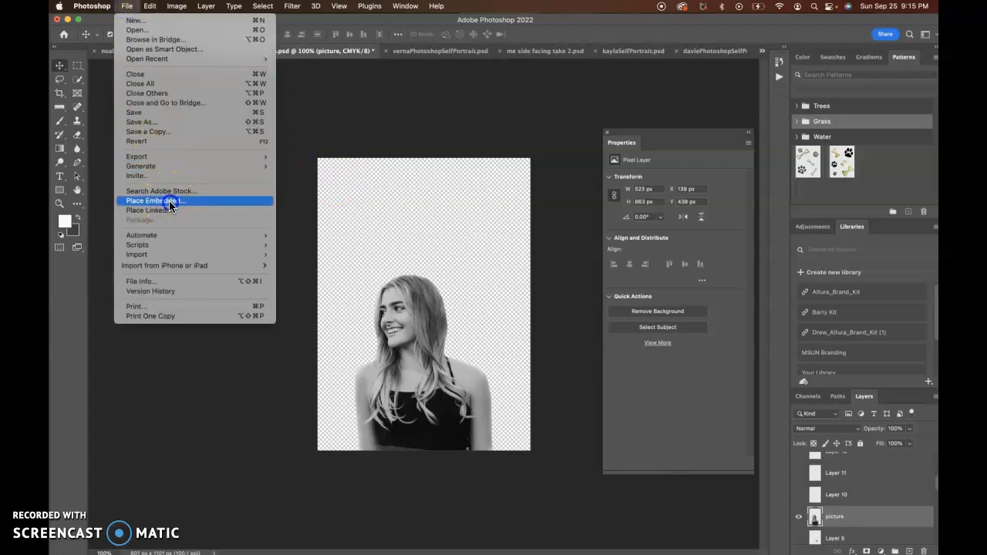
{"action": "left_click", "coordinate": [155, 200]}
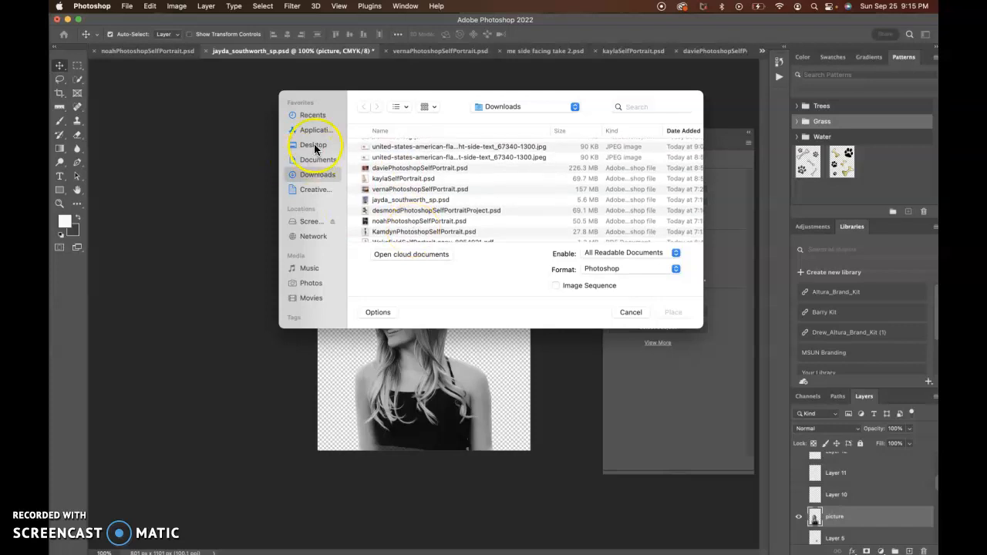
{"action": "left_click", "coordinate": [313, 145]}
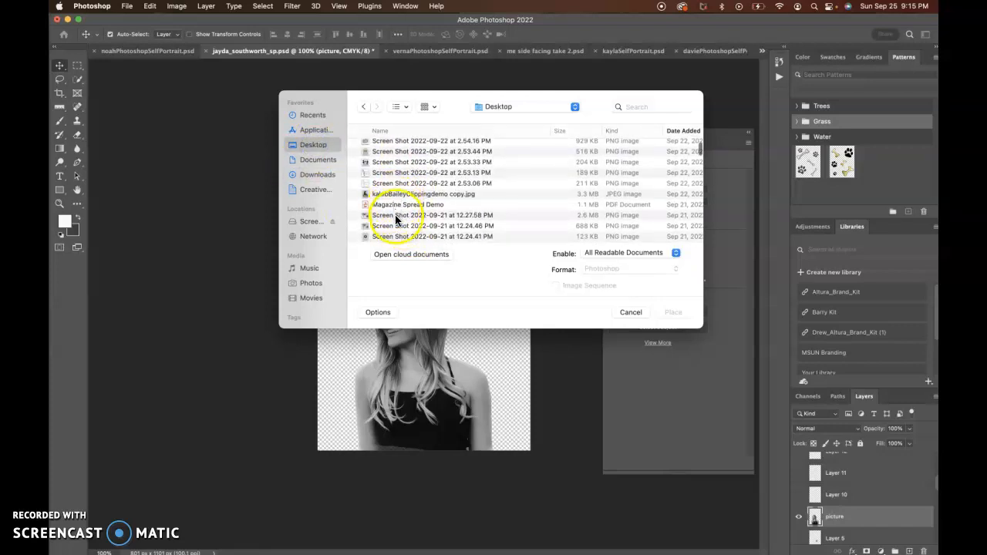
{"action": "scroll", "scroll_direction": "down", "scroll_amount": 3}
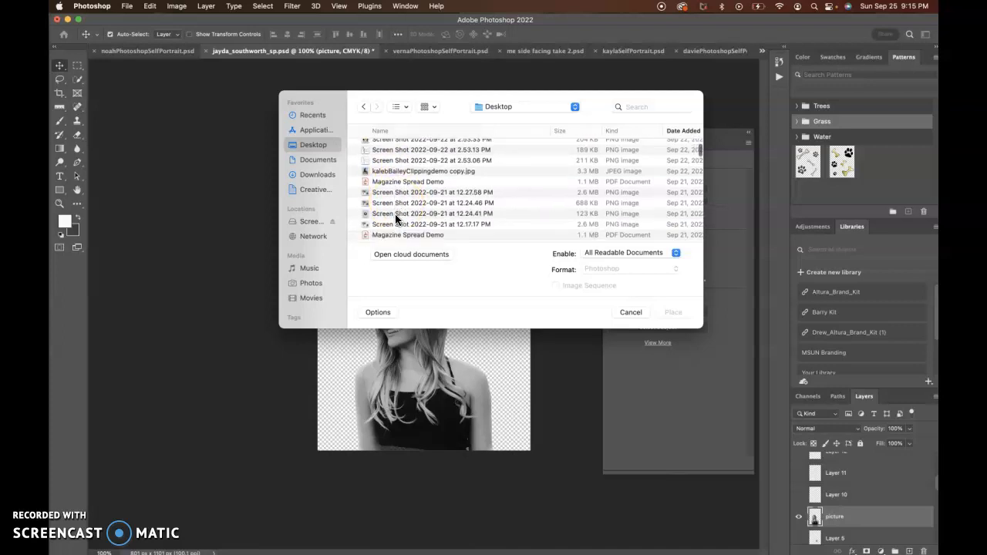
{"action": "scroll", "scroll_direction": "down", "scroll_amount": 3}
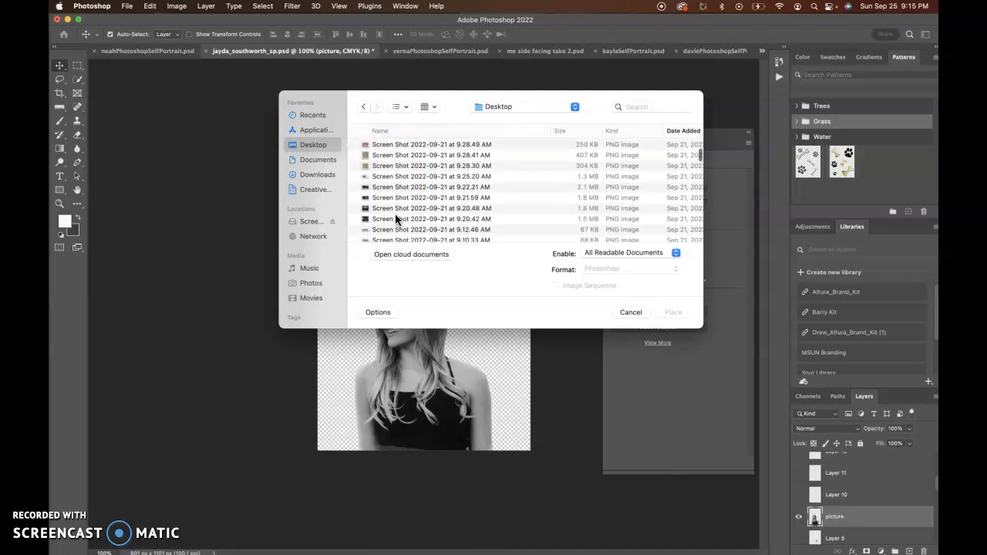
{"action": "scroll", "scroll_direction": "down", "scroll_amount": 3}
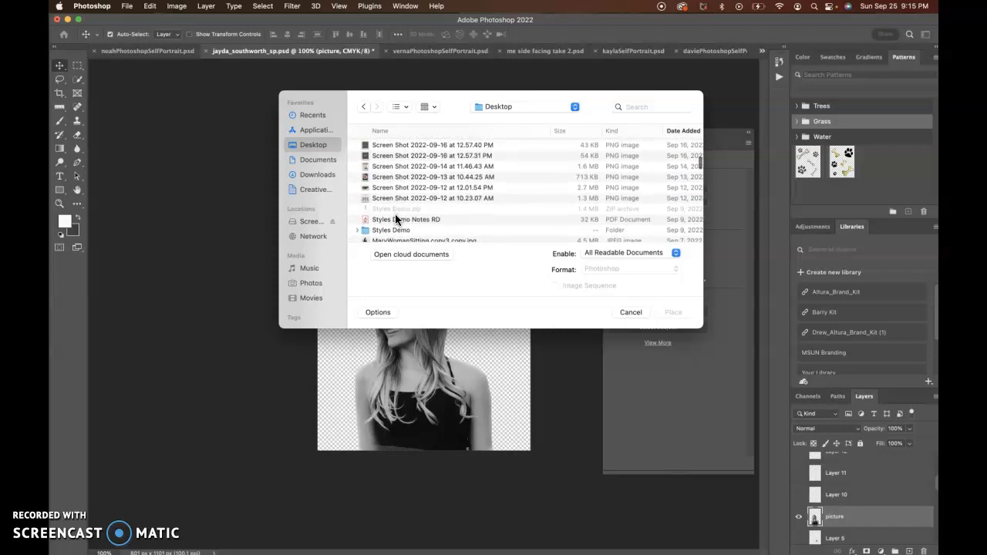
{"action": "scroll", "scroll_direction": "down", "scroll_amount": 3}
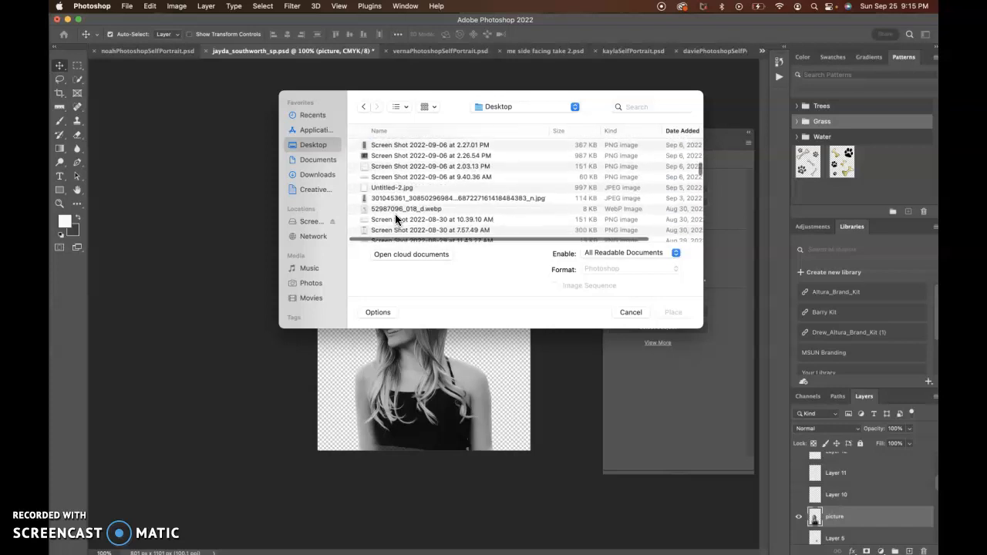
- Place the sunglasses photo over the portrait, scale it to the canvas and adjust its Levels
{"action": "left_click", "coordinate": [629, 311]}
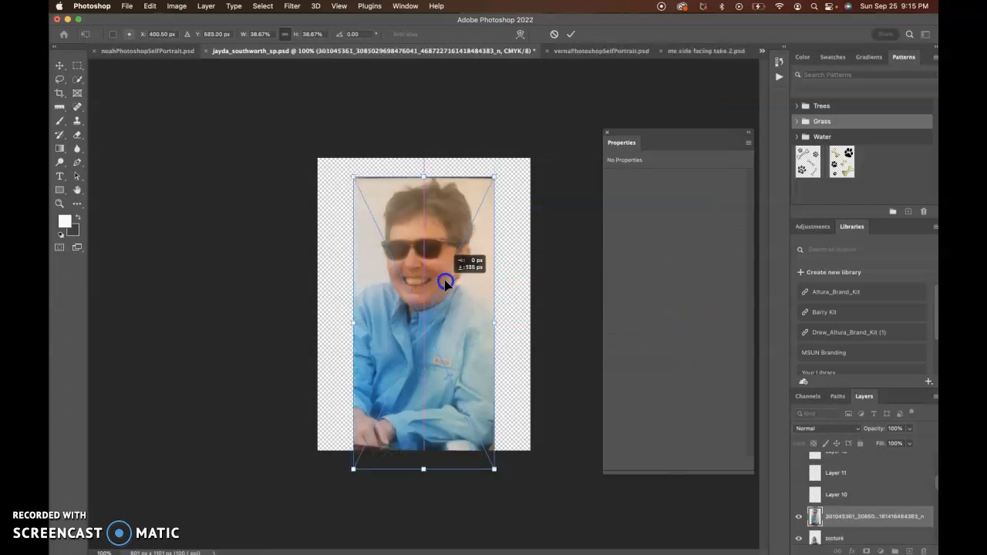
{"action": "left_click_drag", "start_coordinate": [445, 280], "coordinate": [435, 262]}
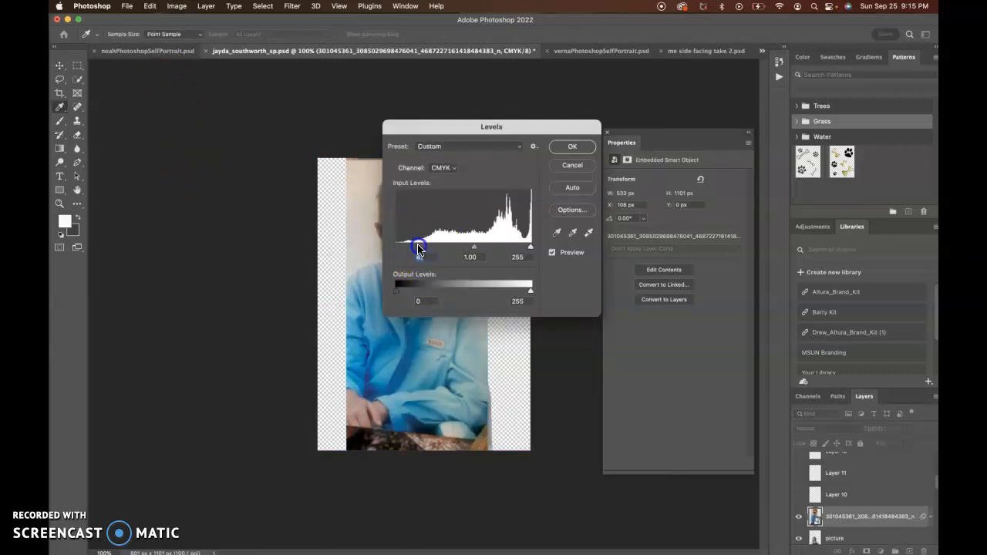
{"action": "left_click", "coordinate": [572, 147]}
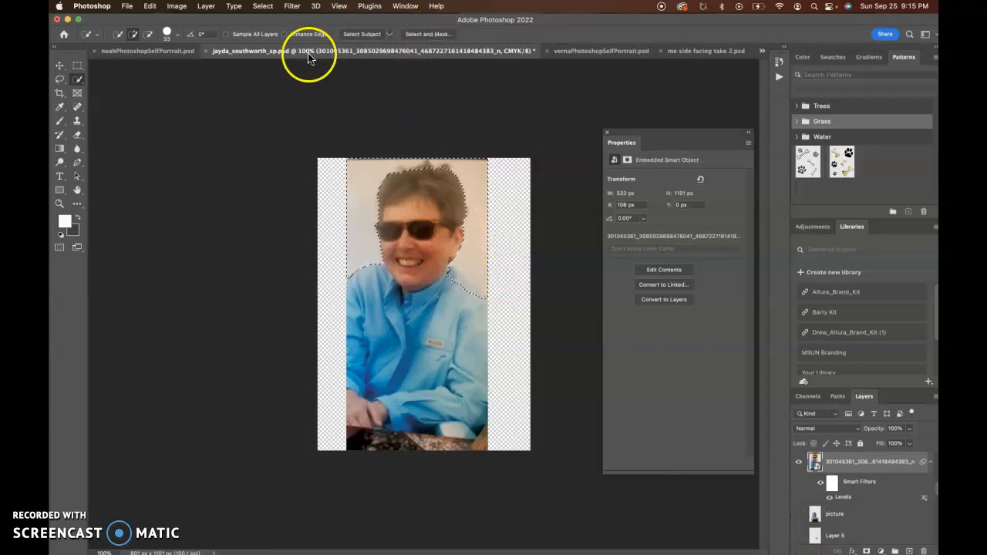
{"action": "mouse_move", "coordinate": [77, 80]}
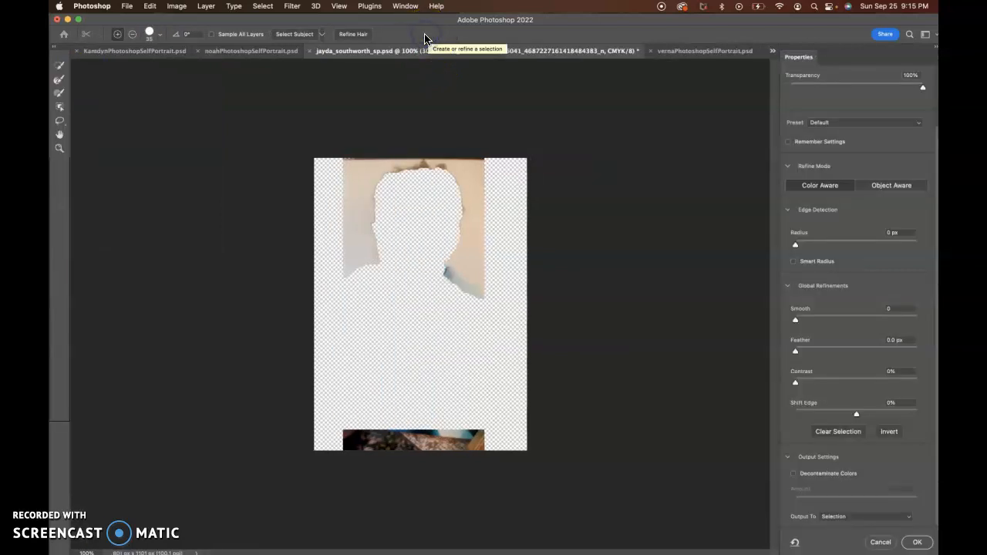
- Invert the selection to keep the person and refine edges around the face and bottom strip
{"action": "left_click", "coordinate": [888, 432]}
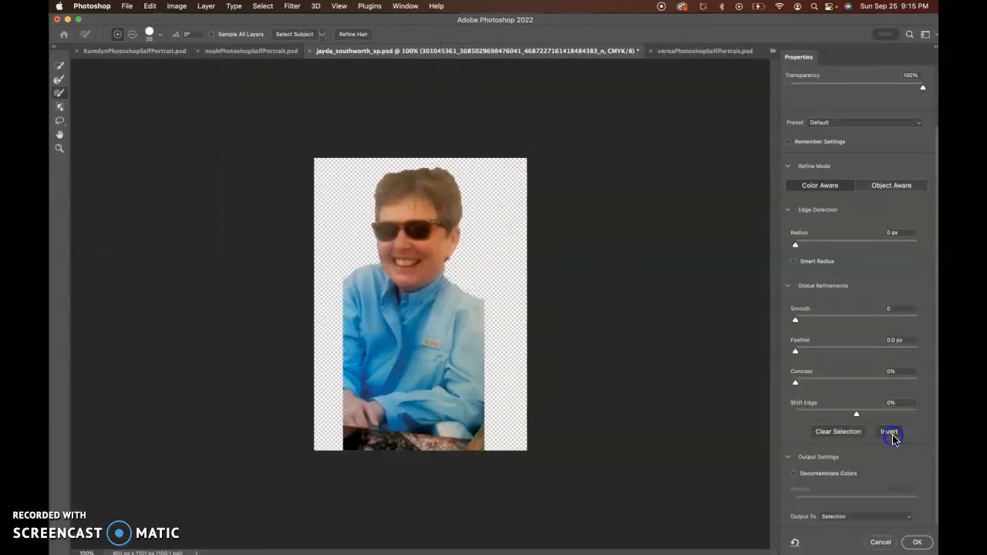
{"action": "left_click", "coordinate": [888, 432]}
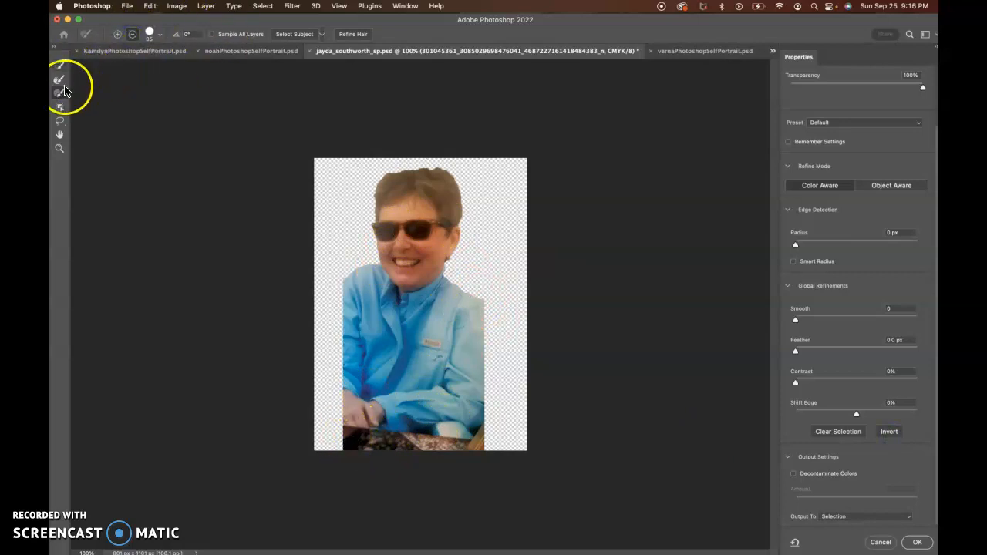
{"action": "left_click_drag", "start_coordinate": [378, 232], "coordinate": [484, 271]}
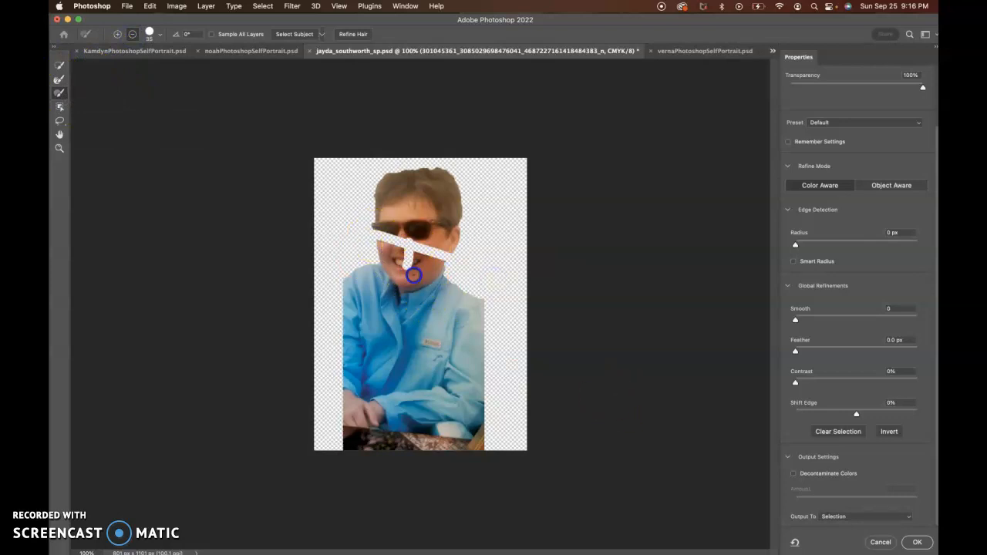
{"action": "left_click_drag", "start_coordinate": [413, 274], "coordinate": [455, 398]}
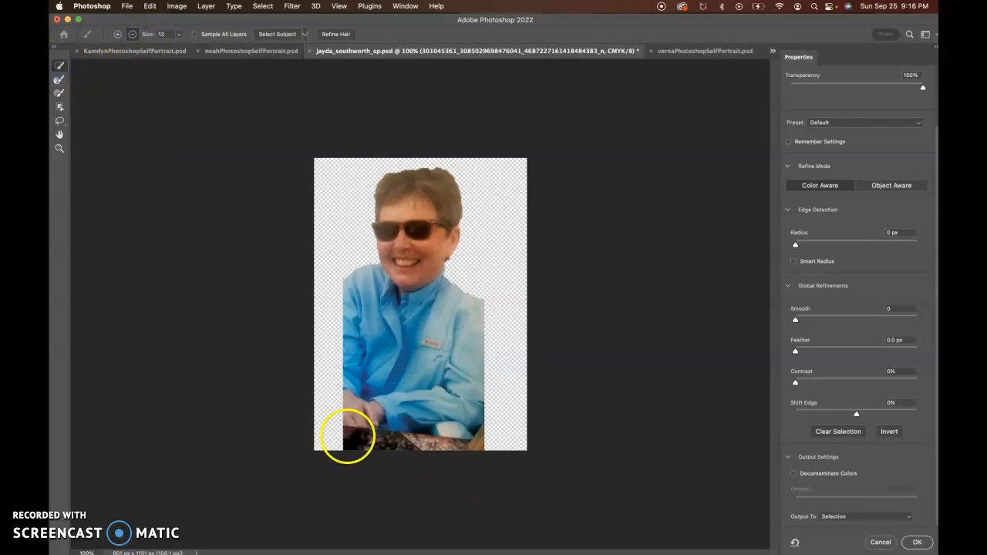
{"action": "left_click_drag", "start_coordinate": [347, 435], "coordinate": [485, 428]}
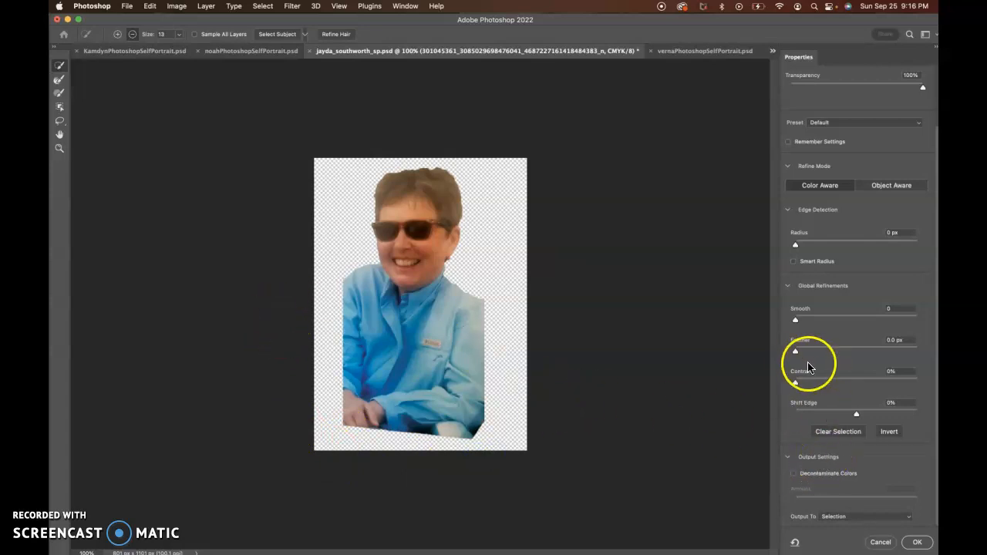
- Feather the selection edge slightly and output it as a layer mask on the photo
{"action": "left_click_drag", "start_coordinate": [795, 352], "coordinate": [820, 351]}
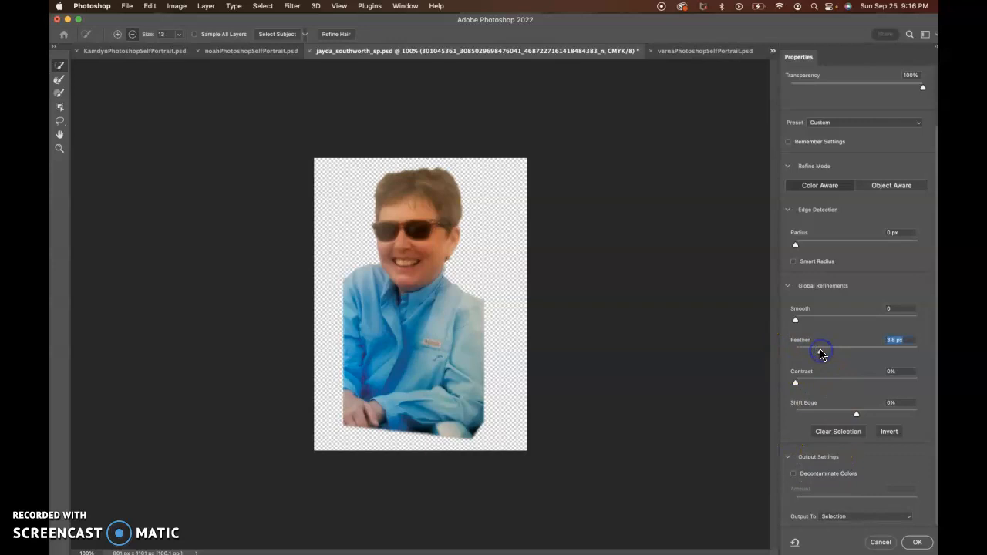
{"action": "left_click_drag", "start_coordinate": [821, 350], "coordinate": [817, 353]}
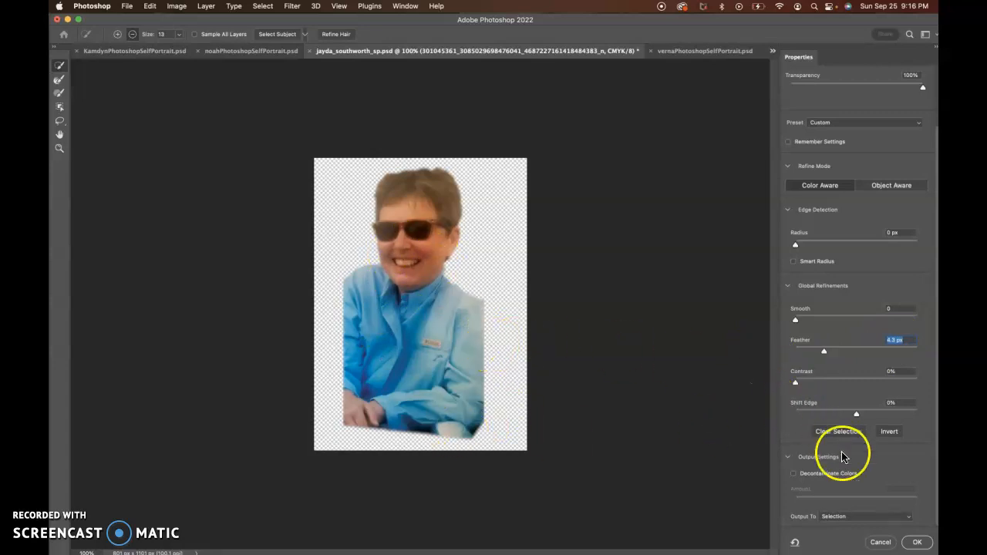
{"action": "left_click", "coordinate": [864, 515]}
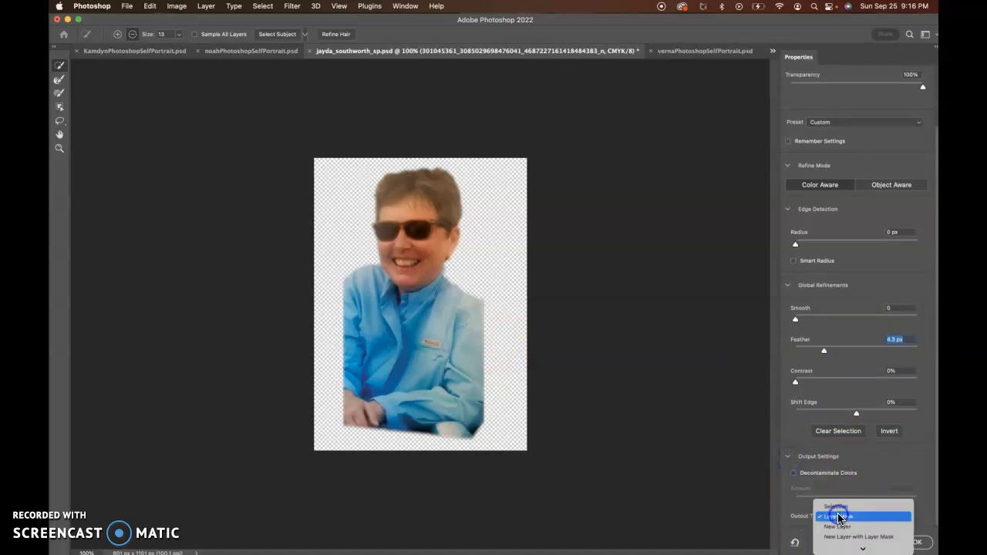
{"action": "left_click", "coordinate": [838, 514]}
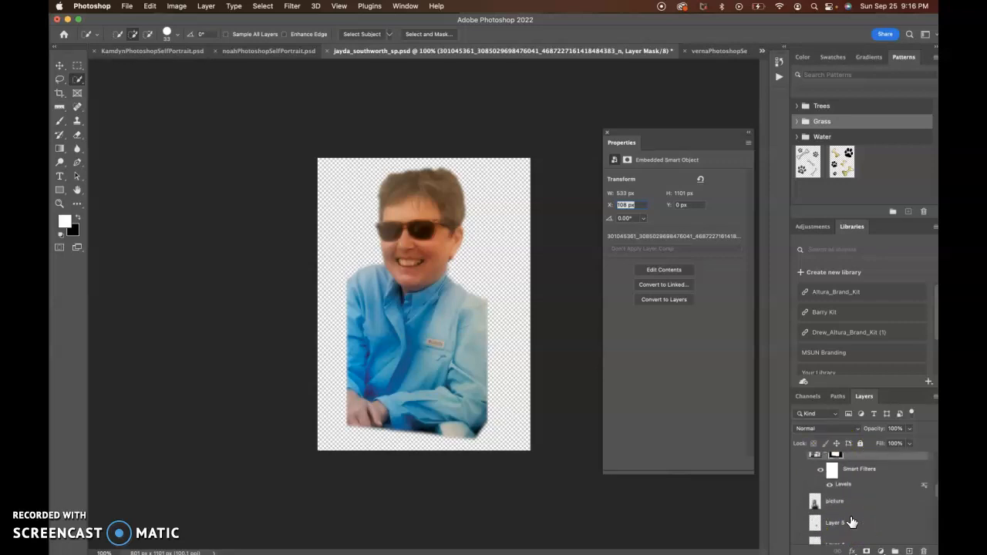
- Turn the purple volleyball, smiley and paw-print background layers back on
{"action": "left_click", "coordinate": [798, 455]}
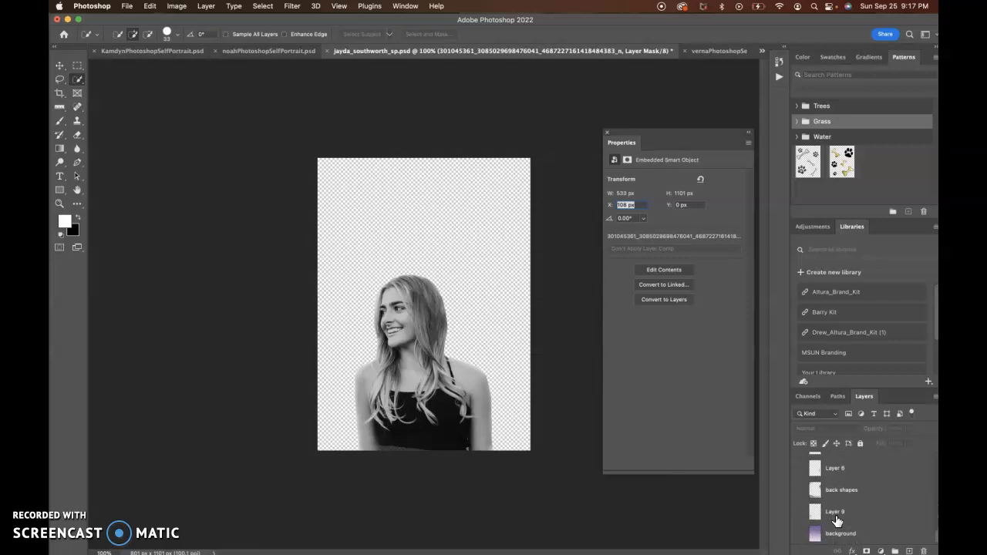
{"action": "scroll", "scroll_direction": "down", "scroll_amount": 3}
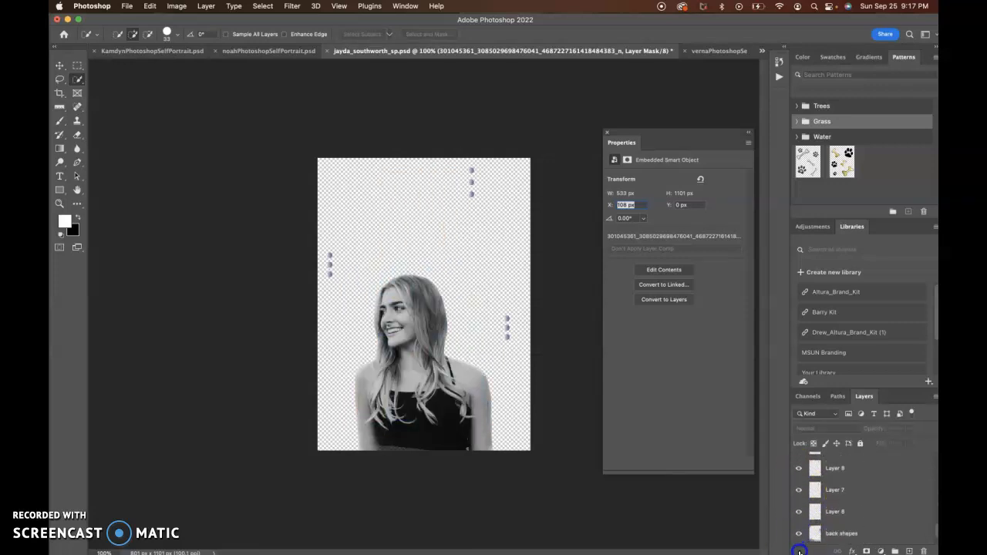
{"action": "left_click", "coordinate": [798, 455]}
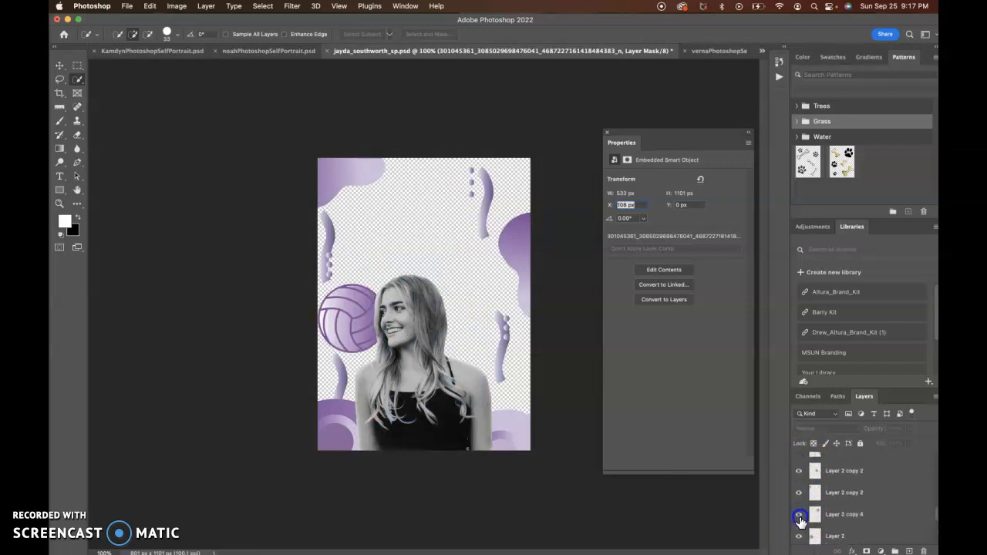
{"action": "left_click", "coordinate": [799, 515]}
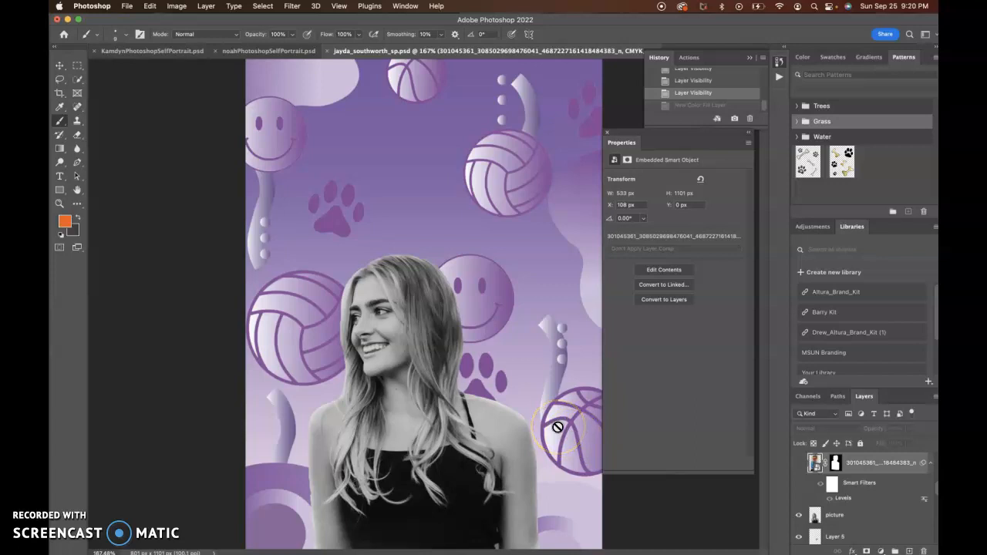
{"action": "mouse_move", "coordinate": [339, 358]}
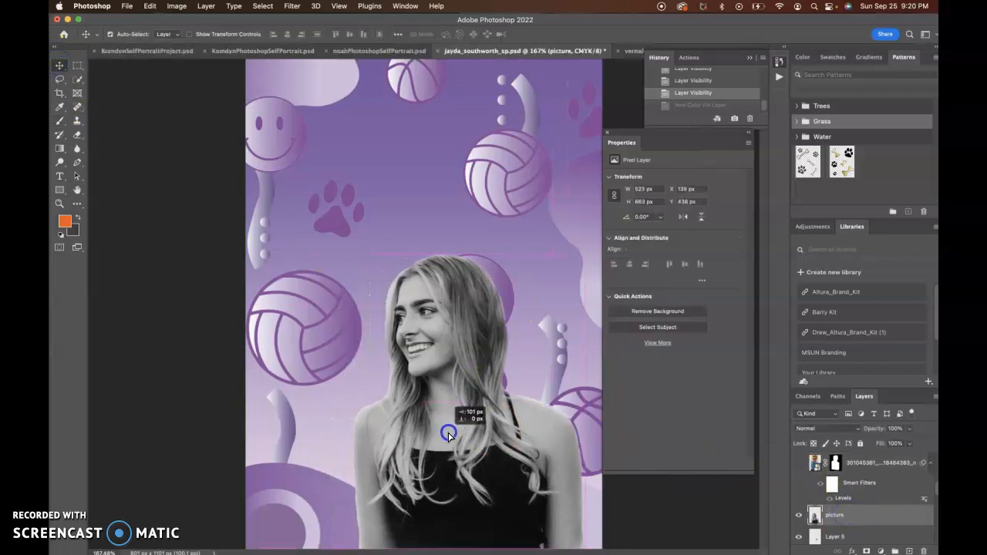
- Nudge the cut-out portrait slightly off-centre into its new position
{"action": "left_click_drag", "start_coordinate": [449, 432], "coordinate": [469, 445]}
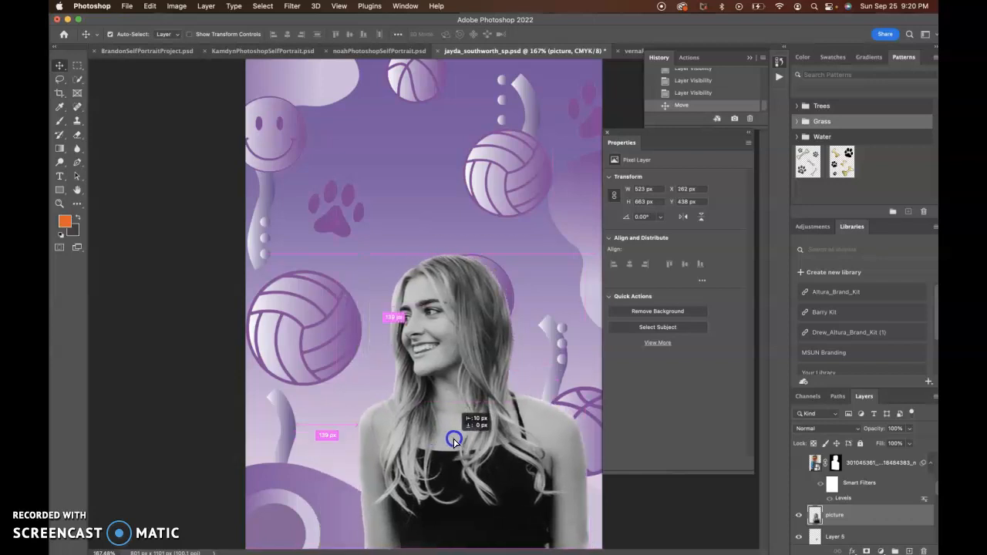
{"action": "left_click_drag", "start_coordinate": [453, 440], "coordinate": [446, 433]}
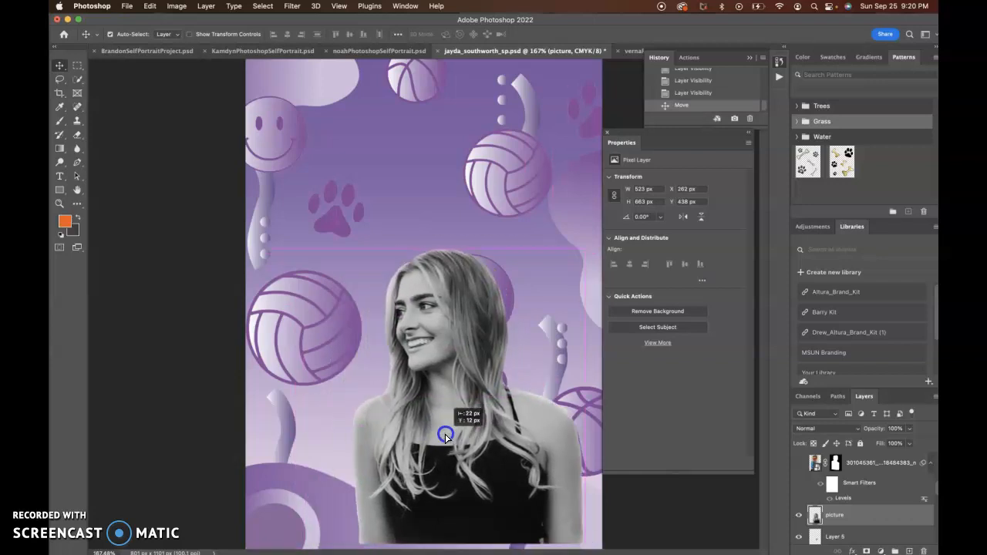
{"action": "left_click_drag", "start_coordinate": [446, 435], "coordinate": [501, 290]}
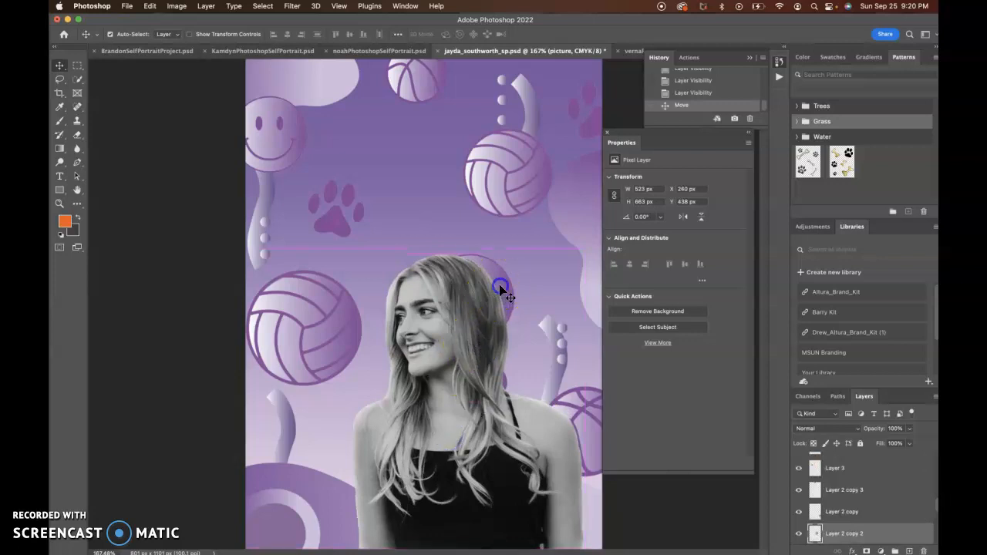
- Move a paw print up beside the middle smiley and shrink it
{"action": "left_click_drag", "start_coordinate": [501, 290], "coordinate": [428, 183]}
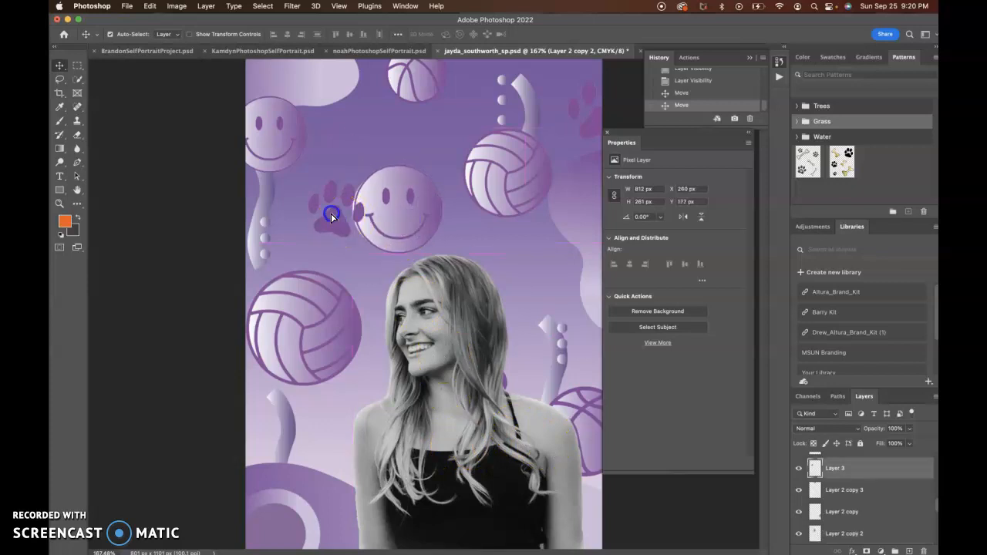
{"action": "left_click_drag", "start_coordinate": [331, 214], "coordinate": [308, 234]}
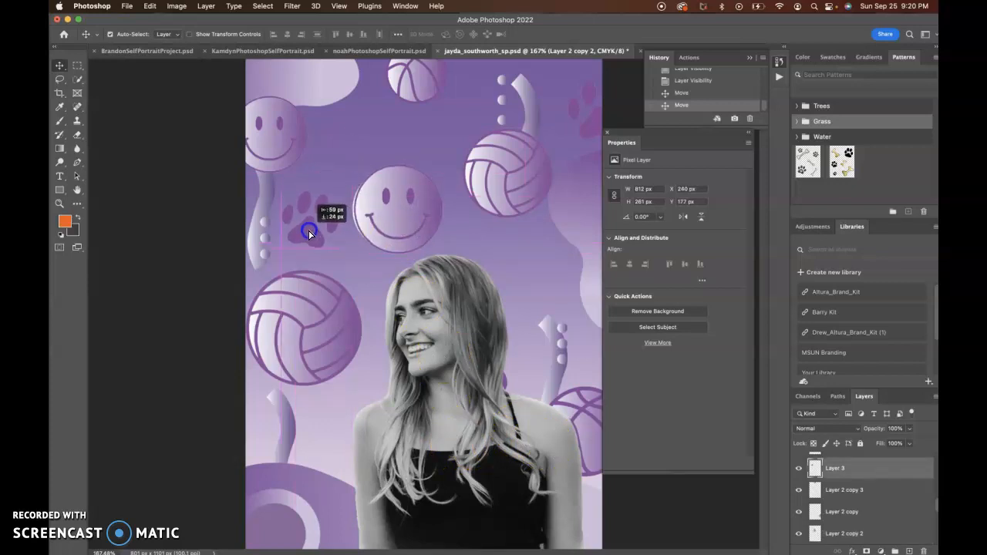
{"action": "left_click_drag", "start_coordinate": [309, 231], "coordinate": [336, 216]}
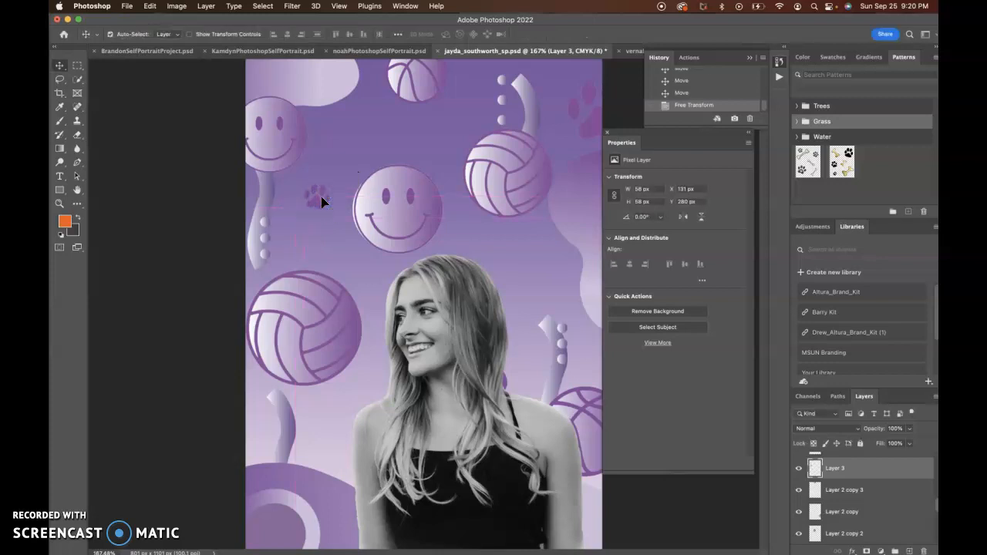
- Shrink the middle smiley face with Free Transform
{"action": "left_click", "coordinate": [845, 534]}
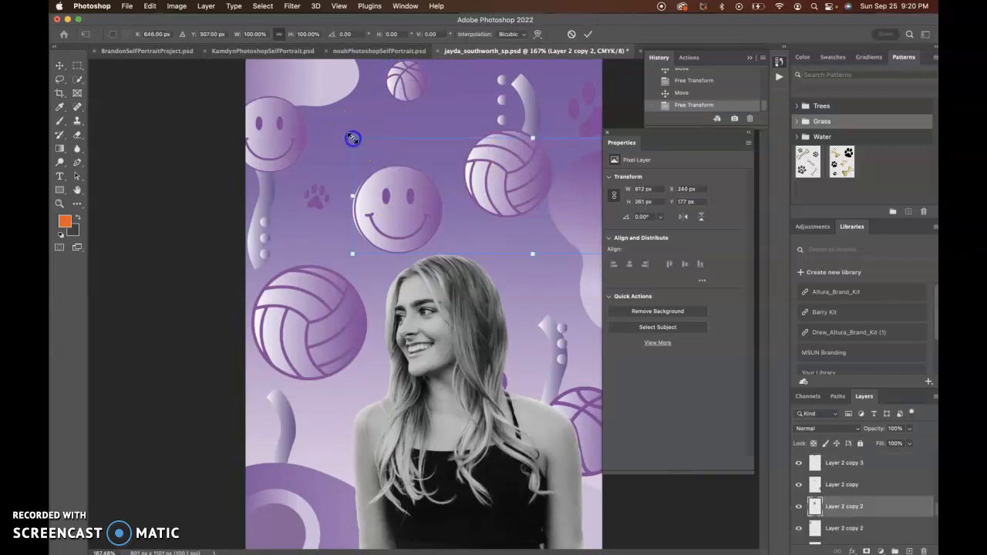
{"action": "left_click_drag", "start_coordinate": [351, 139], "coordinate": [382, 151]}
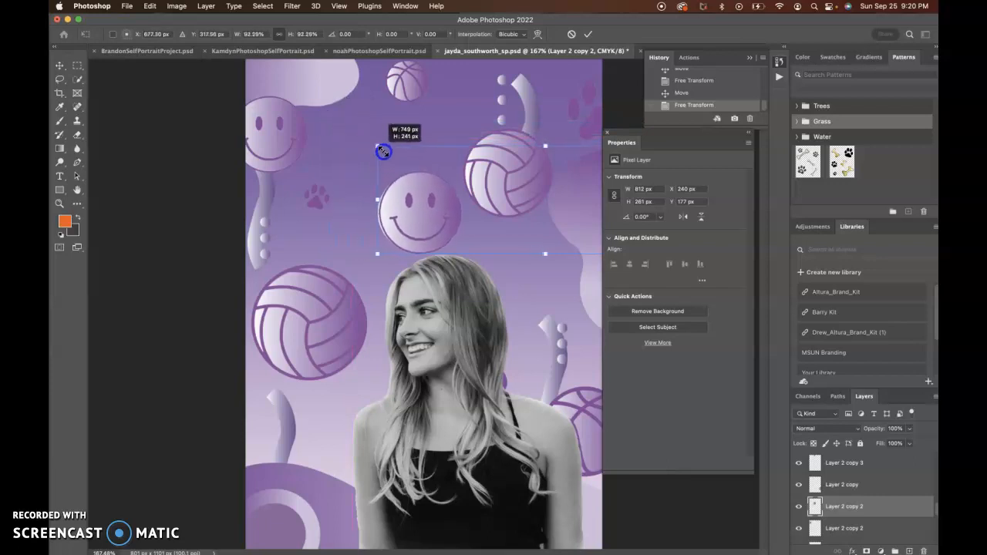
{"action": "left_click_drag", "start_coordinate": [384, 151], "coordinate": [438, 245]}
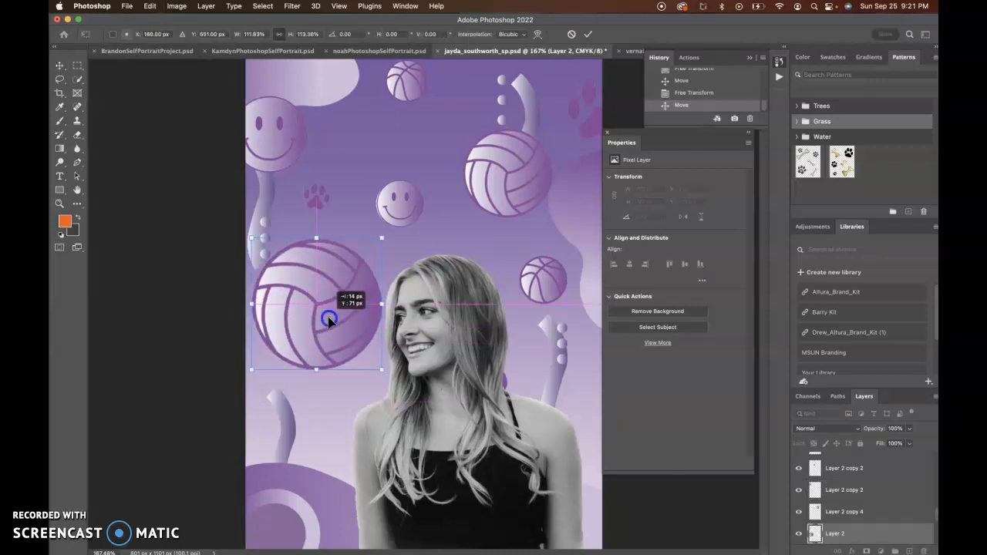
- Reposition the resized large left volleyball
{"action": "left_click_drag", "start_coordinate": [328, 319], "coordinate": [313, 342]}
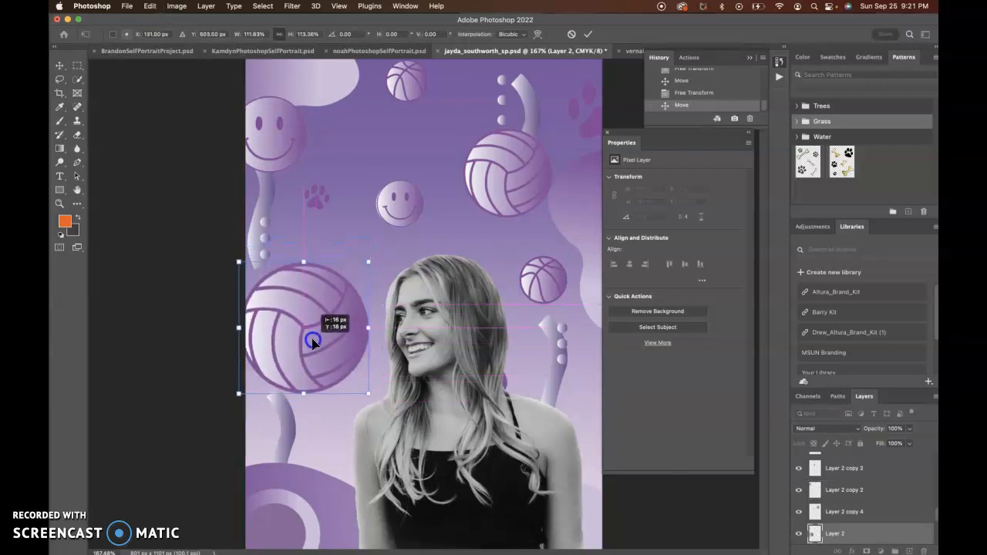
{"action": "left_click_drag", "start_coordinate": [311, 342], "coordinate": [400, 316]}
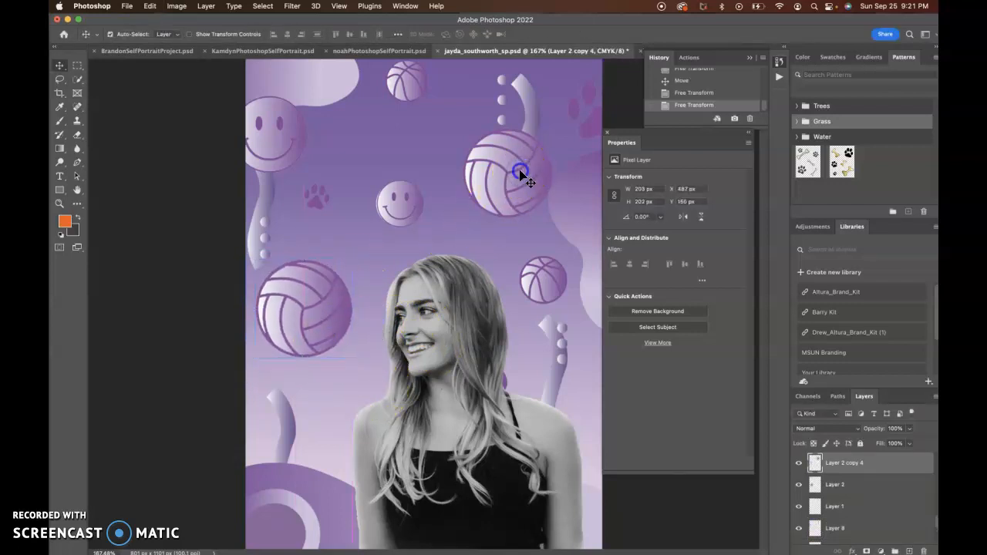
- Shift the upper right volleyball slightly and rotate the dotted squiggle shape into place near the top
{"action": "left_click_drag", "start_coordinate": [516, 169], "coordinate": [528, 116]}
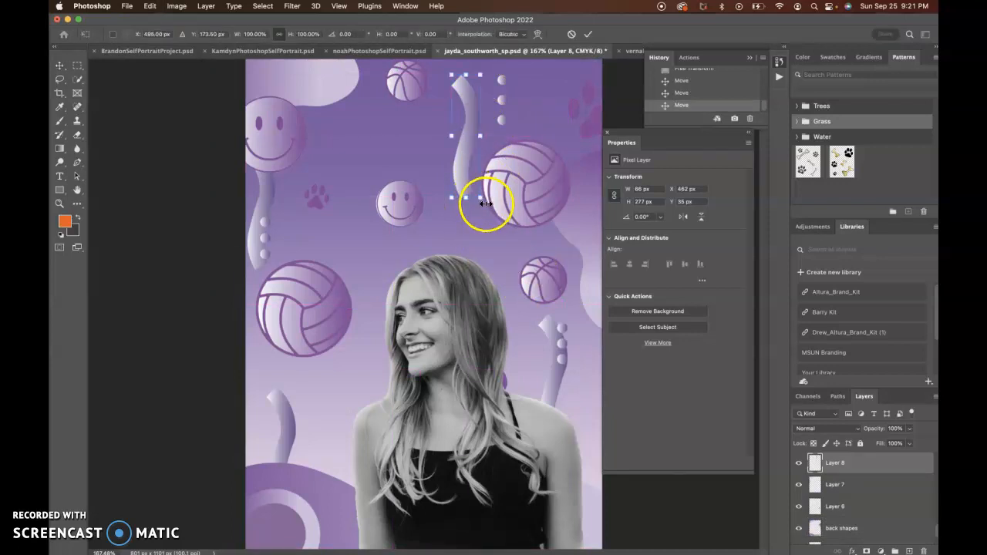
{"action": "left_click_drag", "start_coordinate": [486, 204], "coordinate": [446, 198]}
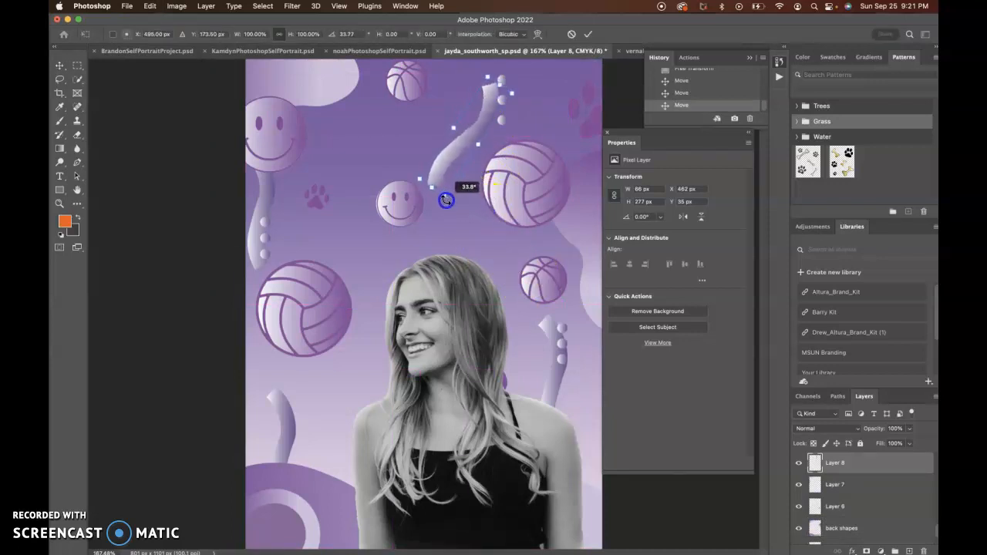
{"action": "left_click_drag", "start_coordinate": [446, 201], "coordinate": [481, 192]}
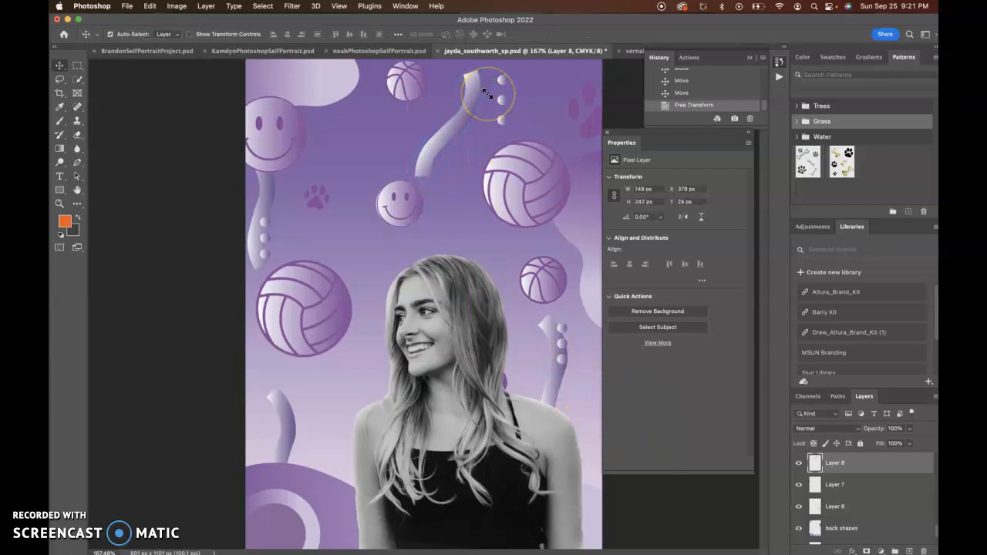
{"action": "mouse_move", "coordinate": [356, 419]}
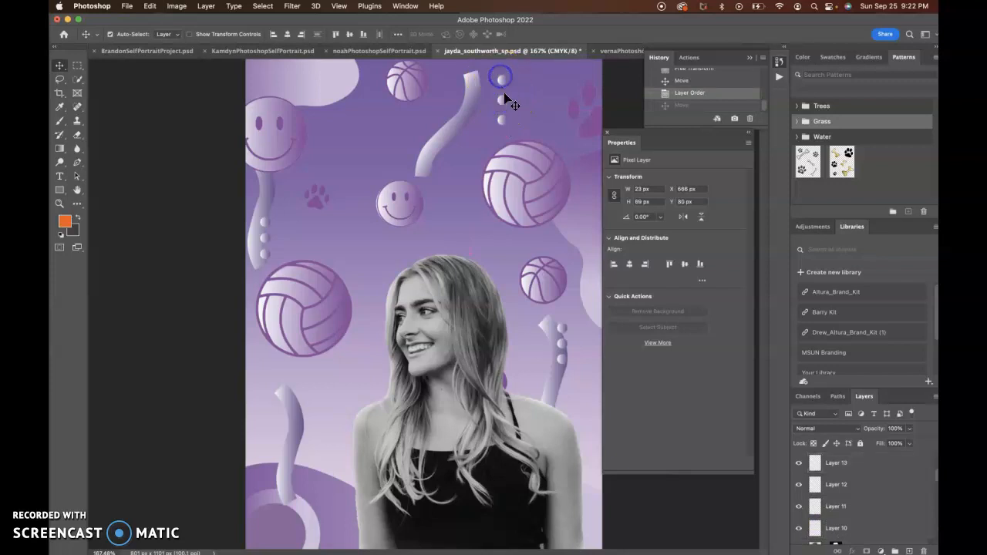
- Duplicate the small dot group and place the copies at the lower left beside the portrait
{"action": "left_click_drag", "start_coordinate": [499, 75], "coordinate": [422, 296]}
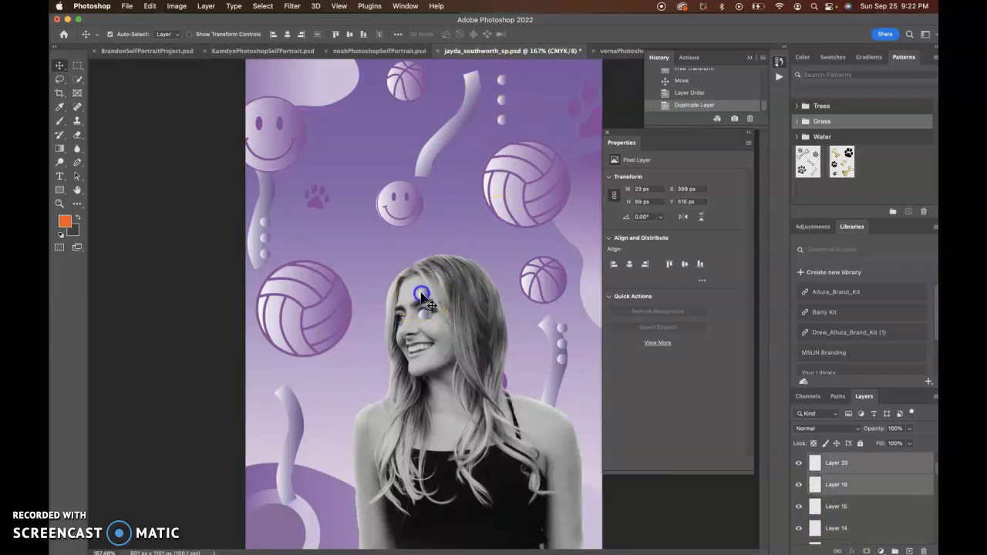
{"action": "left_click_drag", "start_coordinate": [422, 296], "coordinate": [315, 392]}
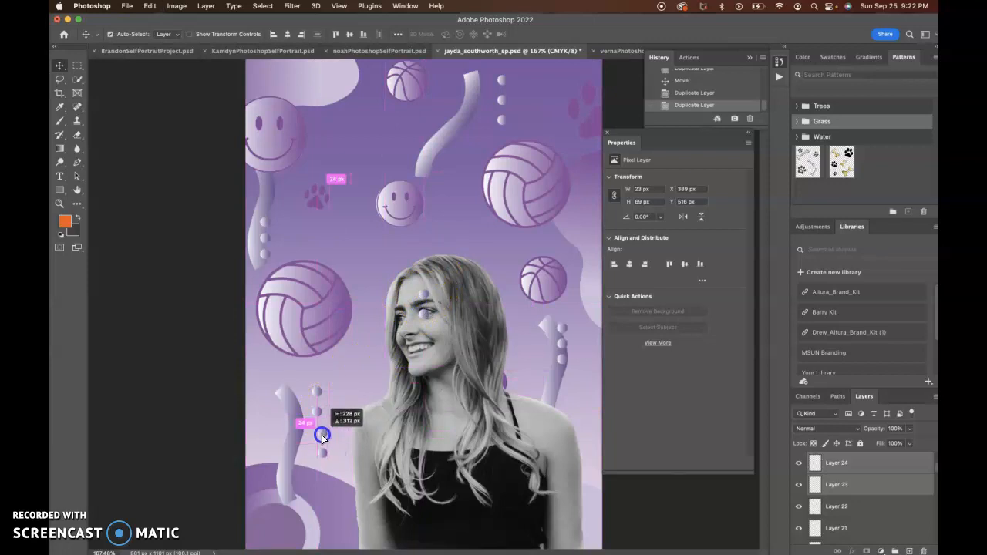
{"action": "left_click_drag", "start_coordinate": [322, 435], "coordinate": [633, 435]}
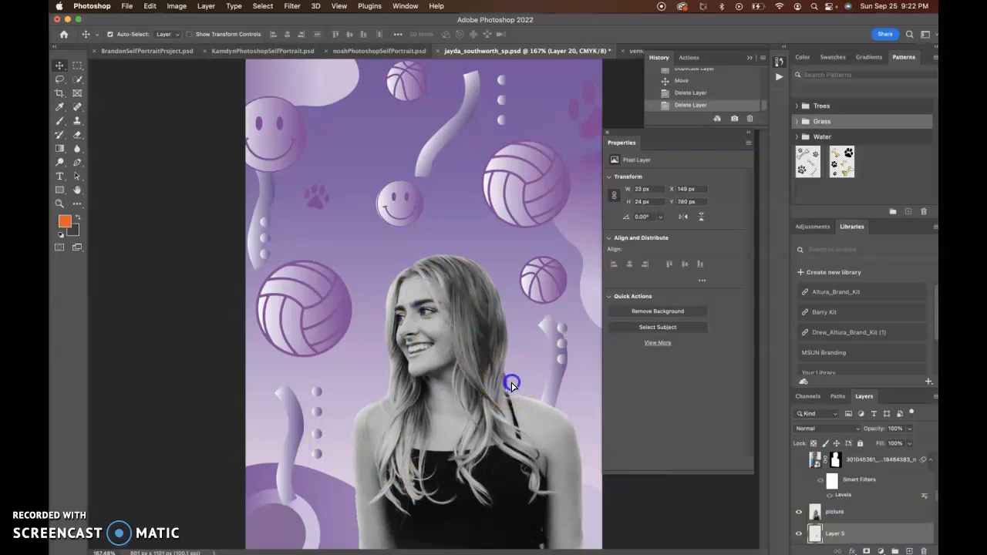
- Place the large paw print right of the portrait and nudge the small right volleyball
{"action": "left_click_drag", "start_coordinate": [512, 382], "coordinate": [457, 234]}
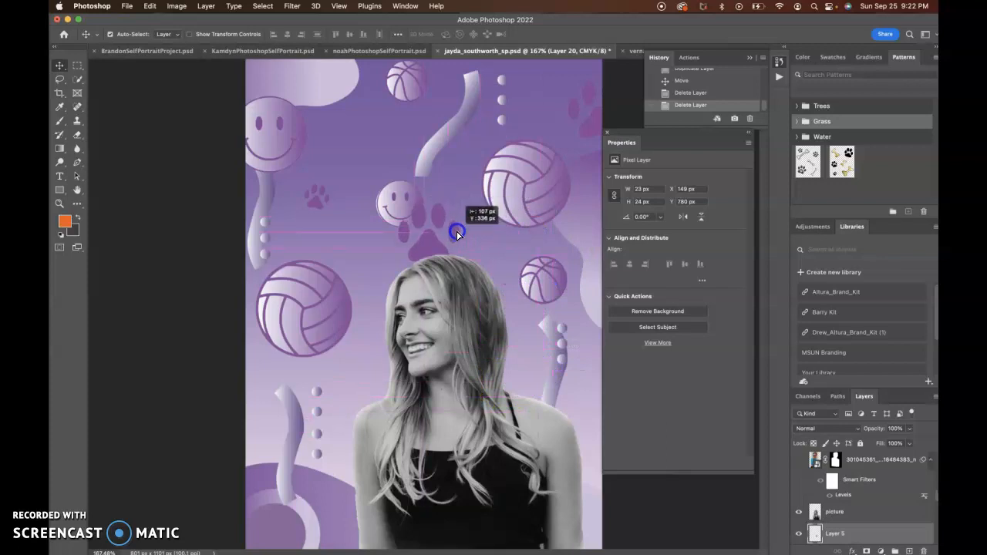
{"action": "left_click_drag", "start_coordinate": [456, 235], "coordinate": [363, 392]}
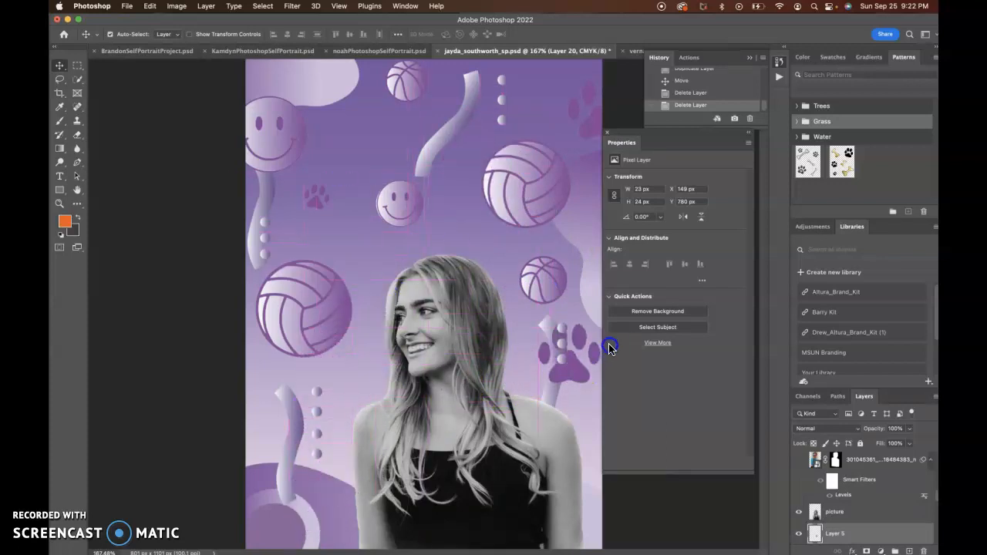
{"action": "left_click_drag", "start_coordinate": [609, 347], "coordinate": [570, 296]}
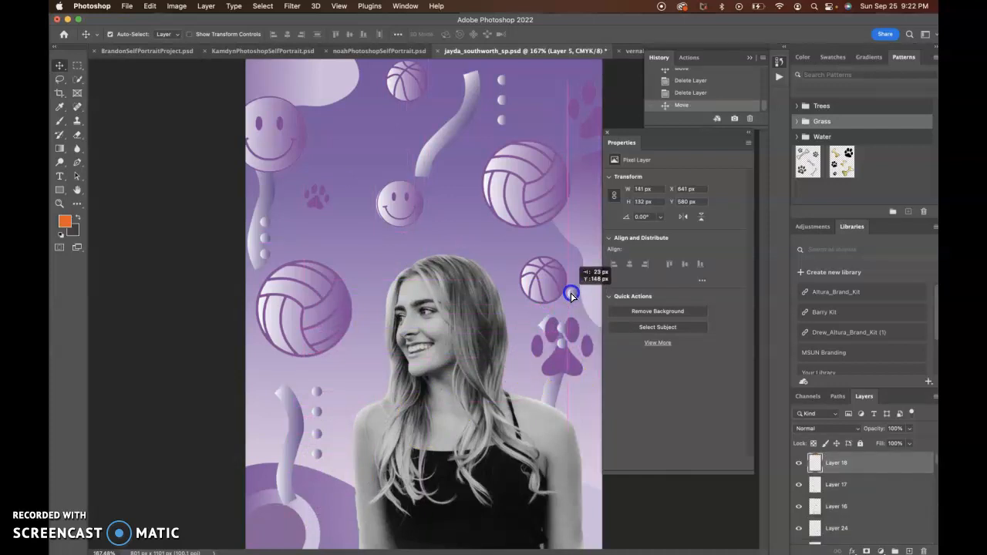